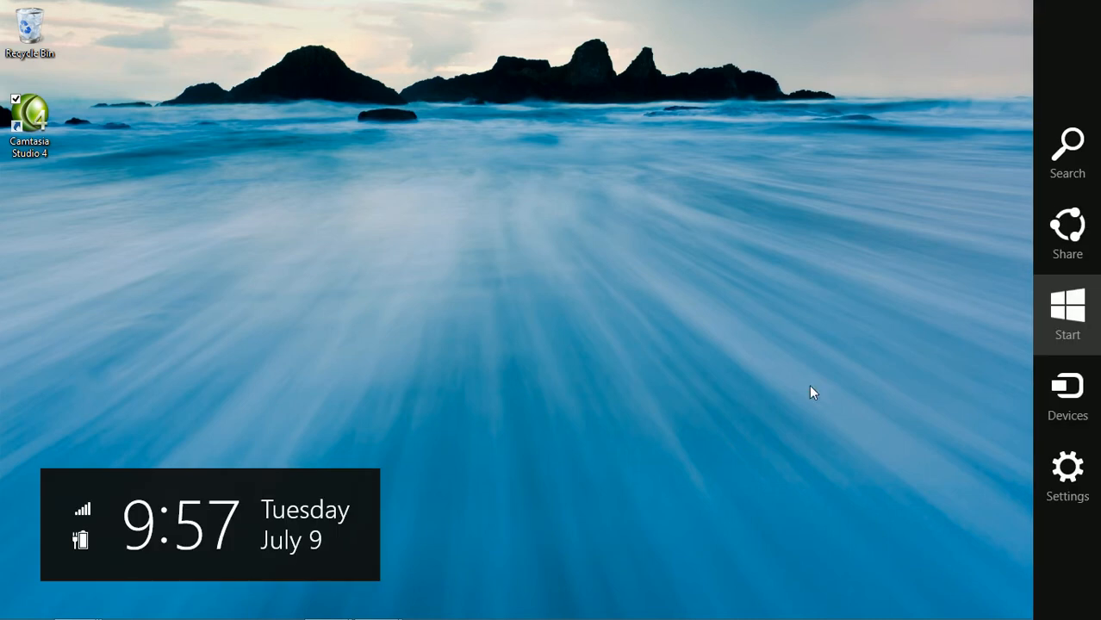
- Open the desktop Settings charm listing Control Panel, Personalization and PC info
click(1067, 465)
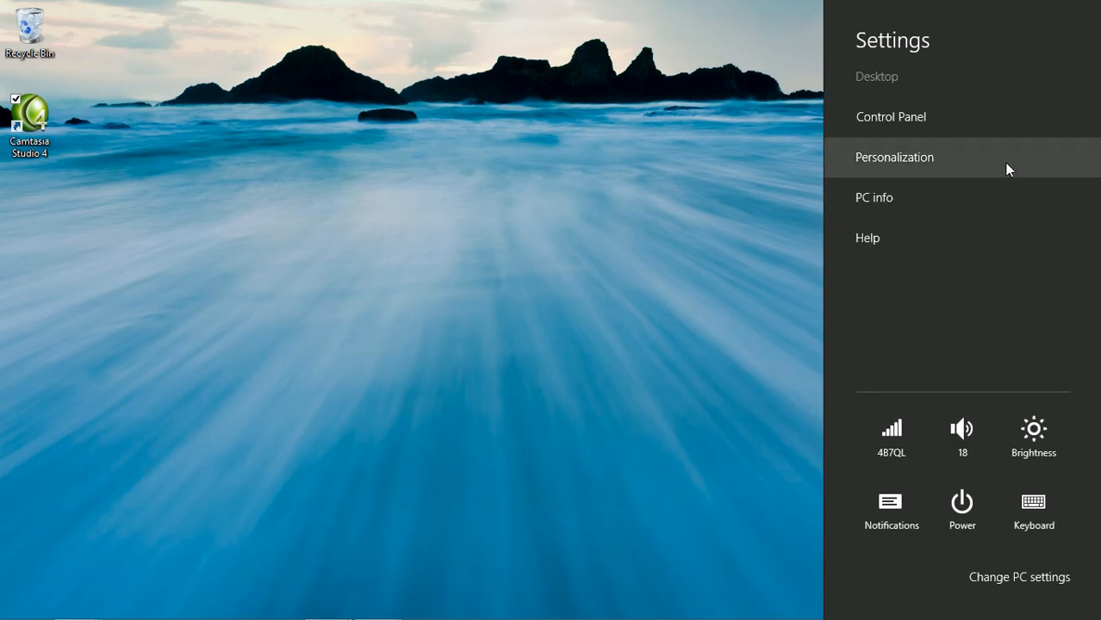
mouse_move(999, 382)
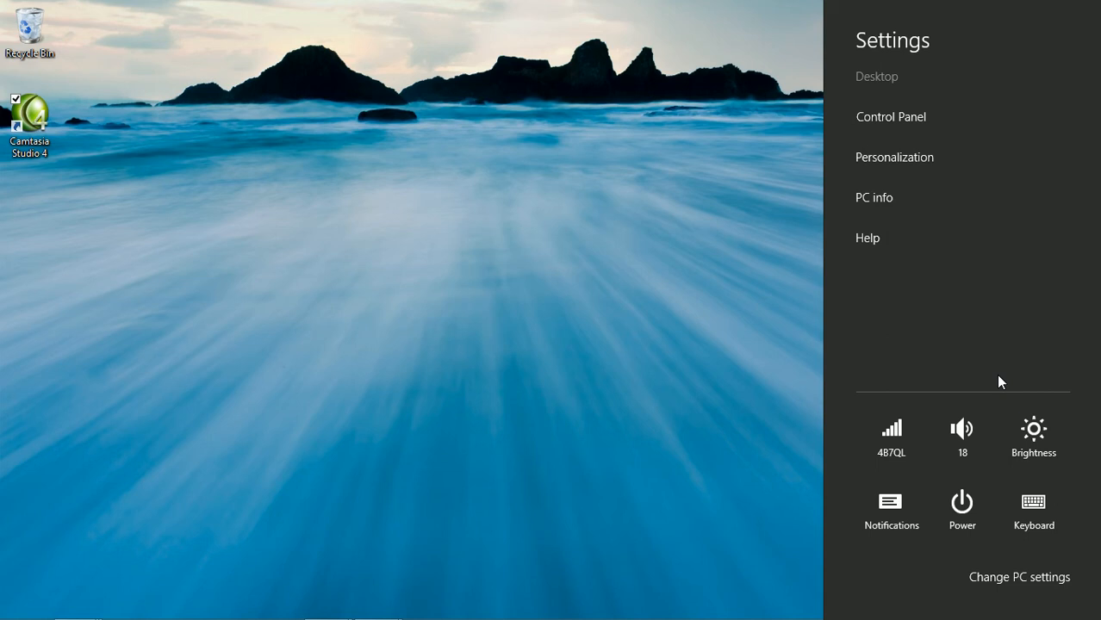
mouse_move(1019, 578)
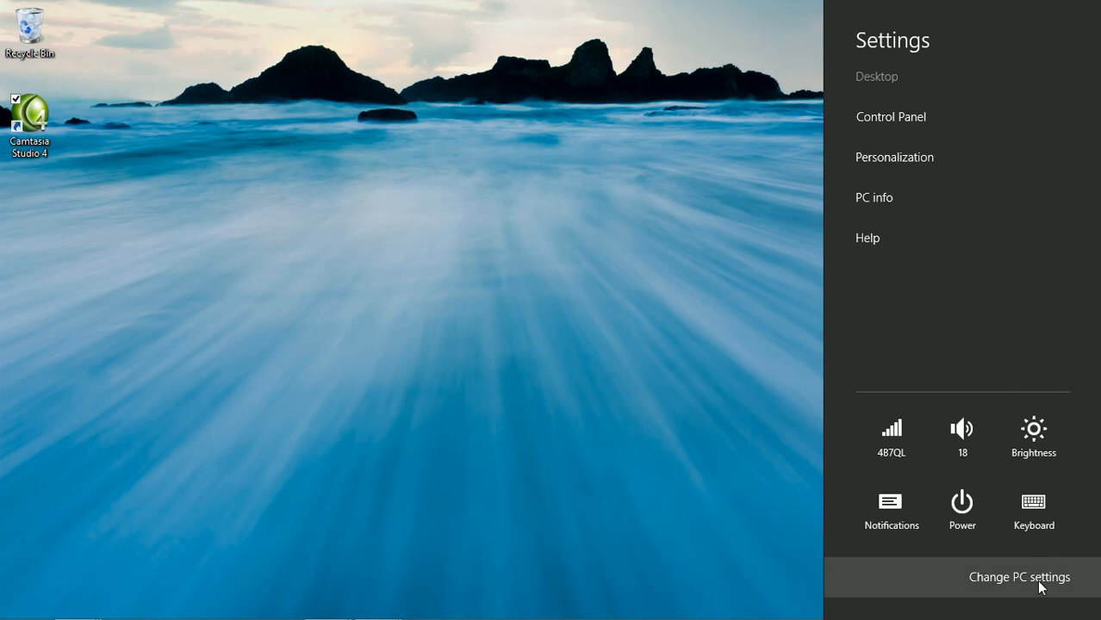
- Go from PC settings home into PC & devices, landing on the Lock screen page
click(1019, 577)
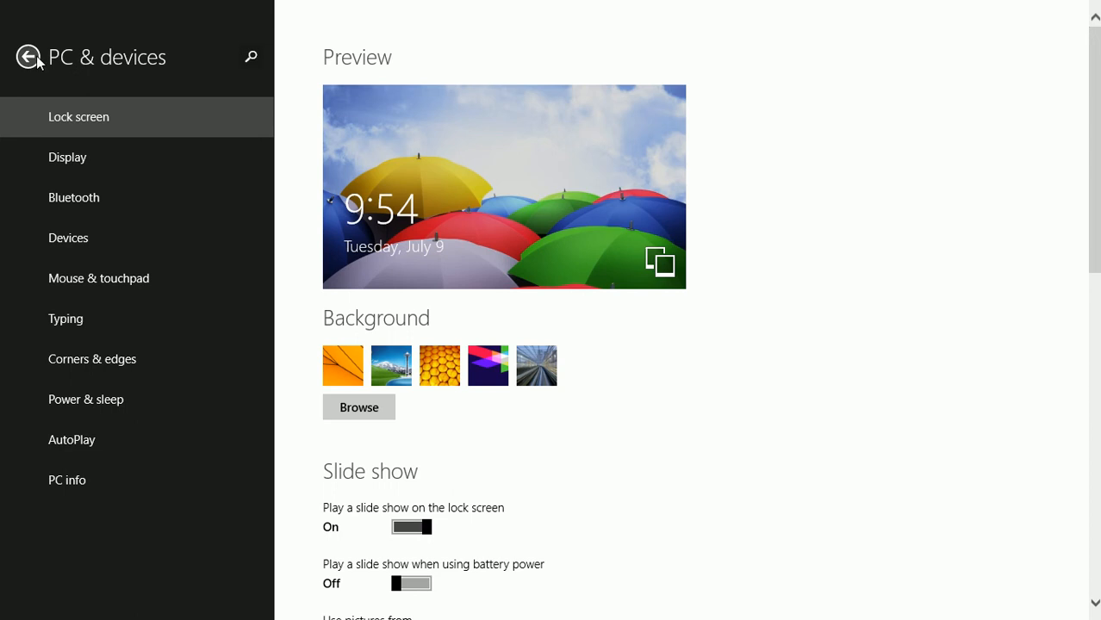
click(29, 56)
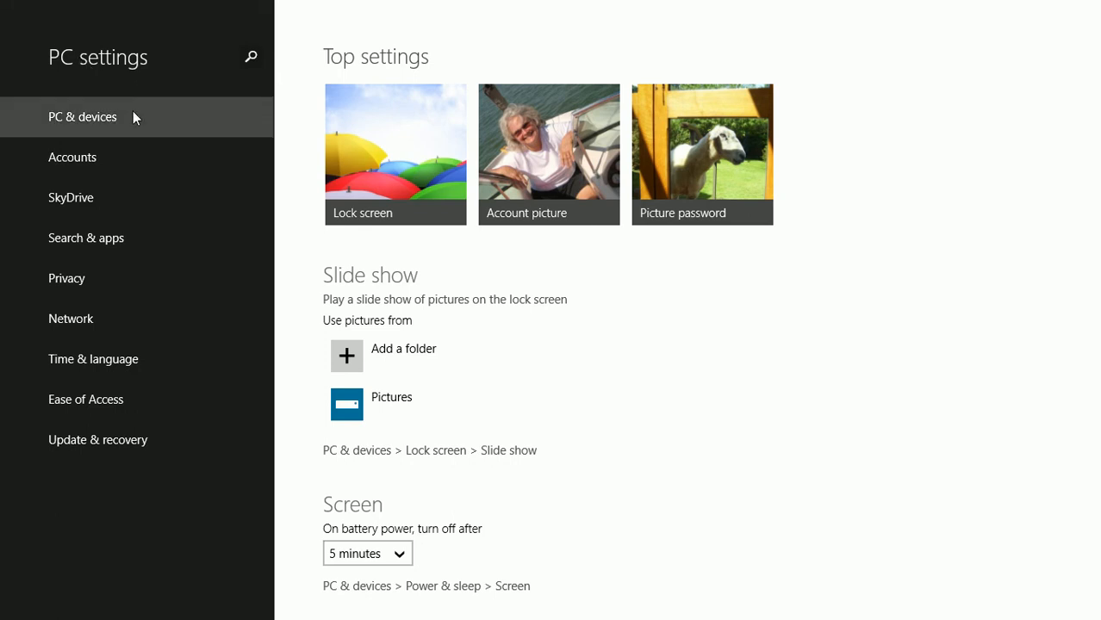
mouse_move(386, 159)
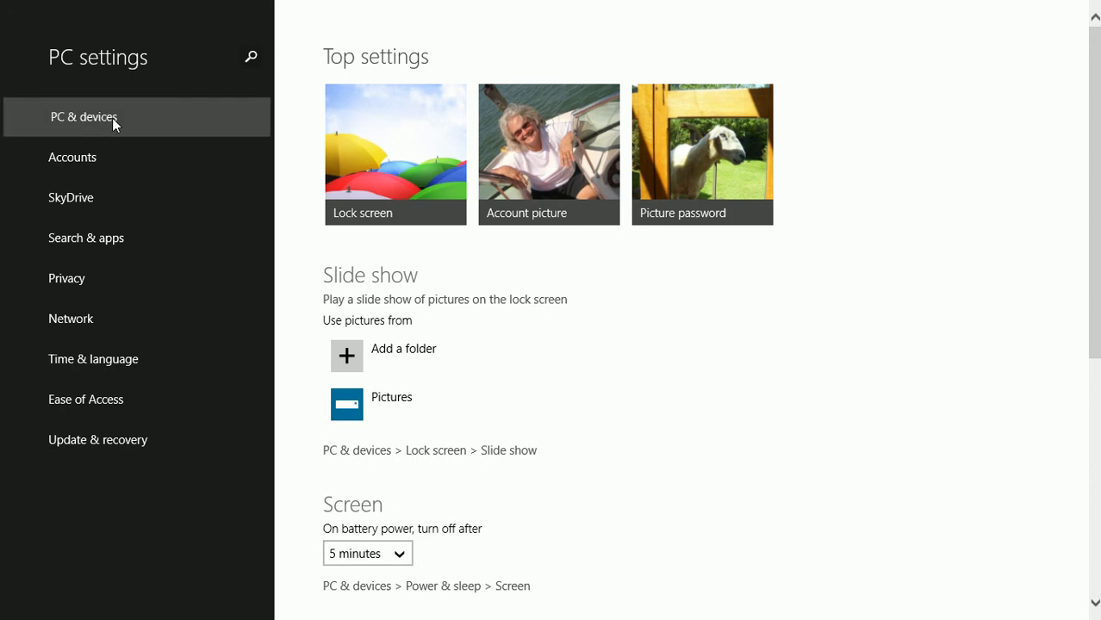
click(84, 116)
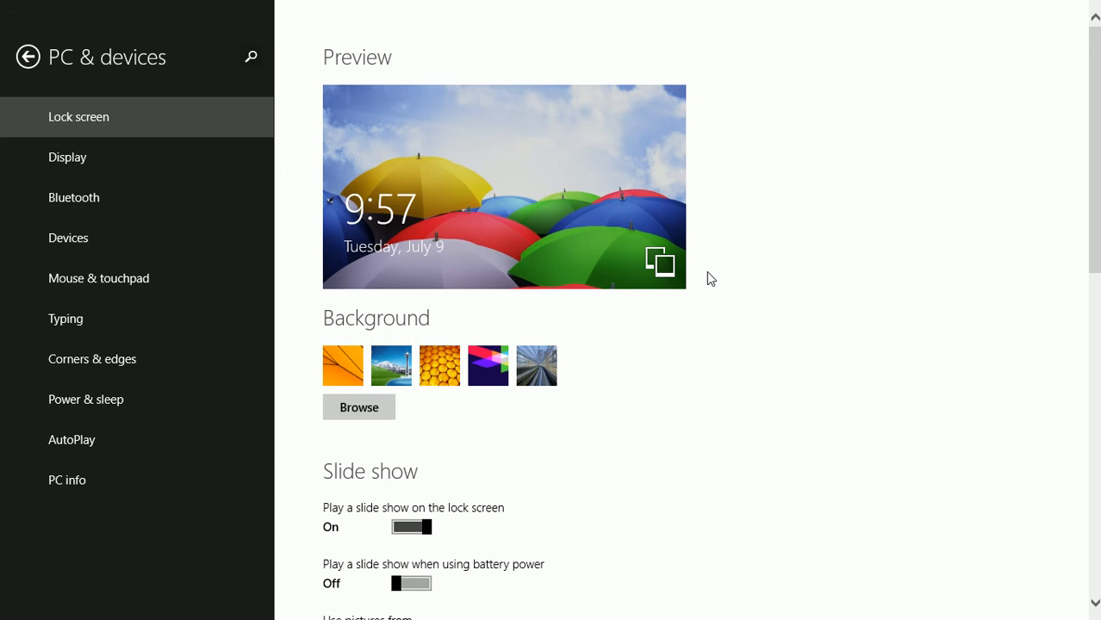
scroll(down, 3)
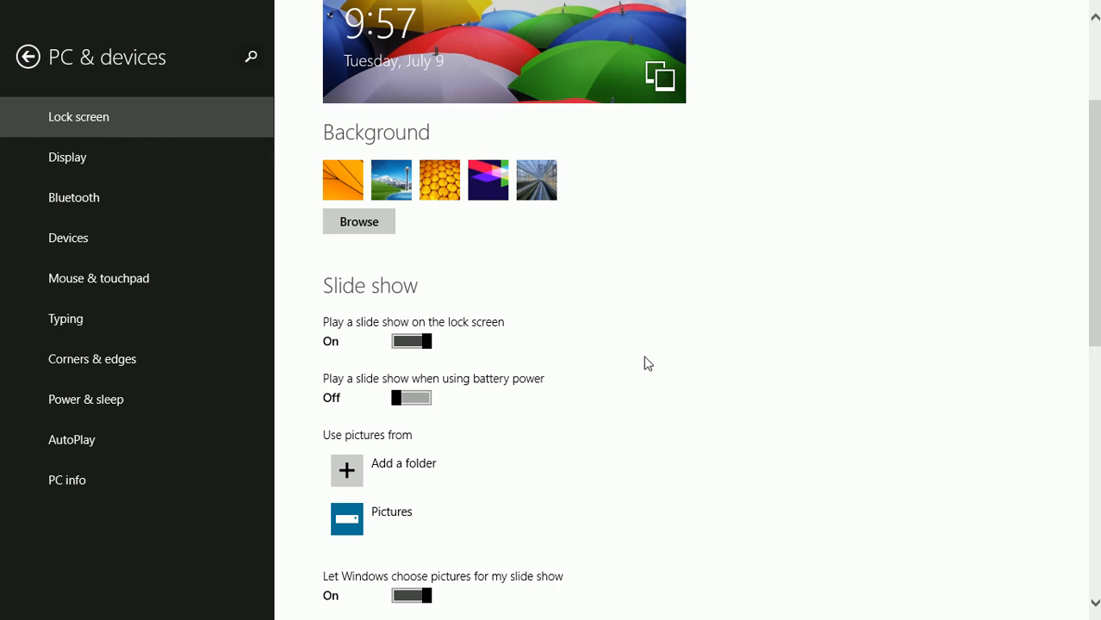
scroll(down, 3)
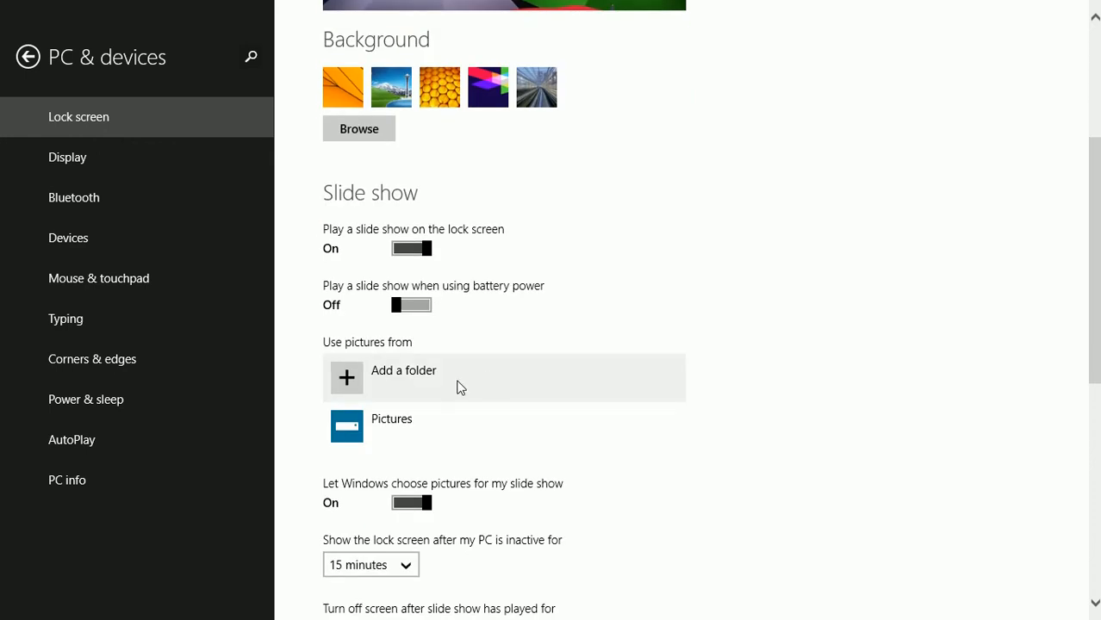
mouse_move(616, 337)
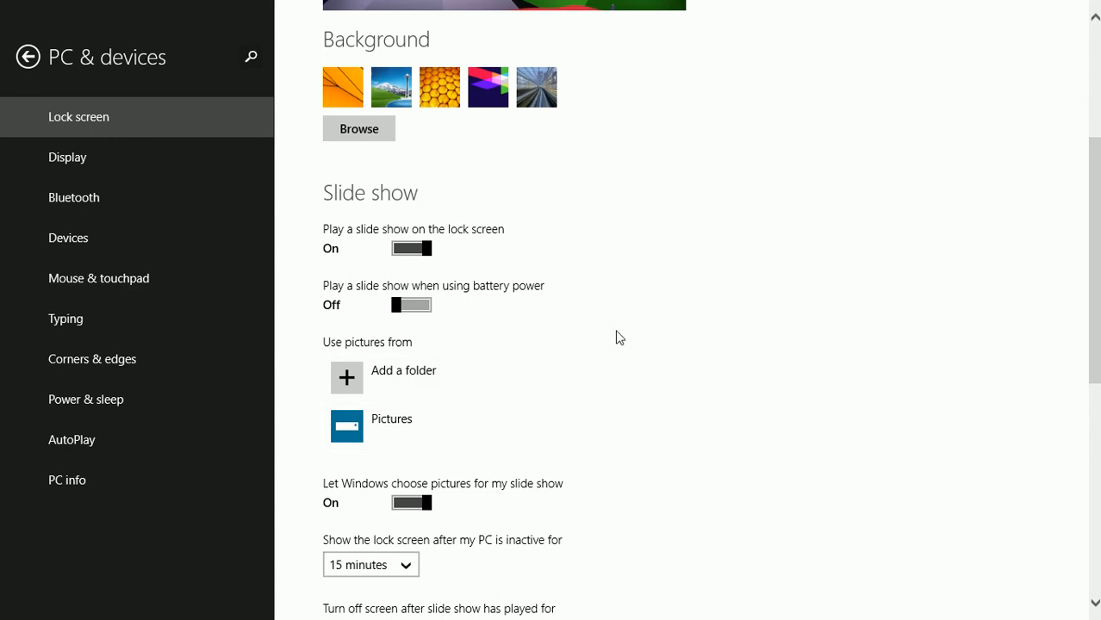
scroll(down, 3)
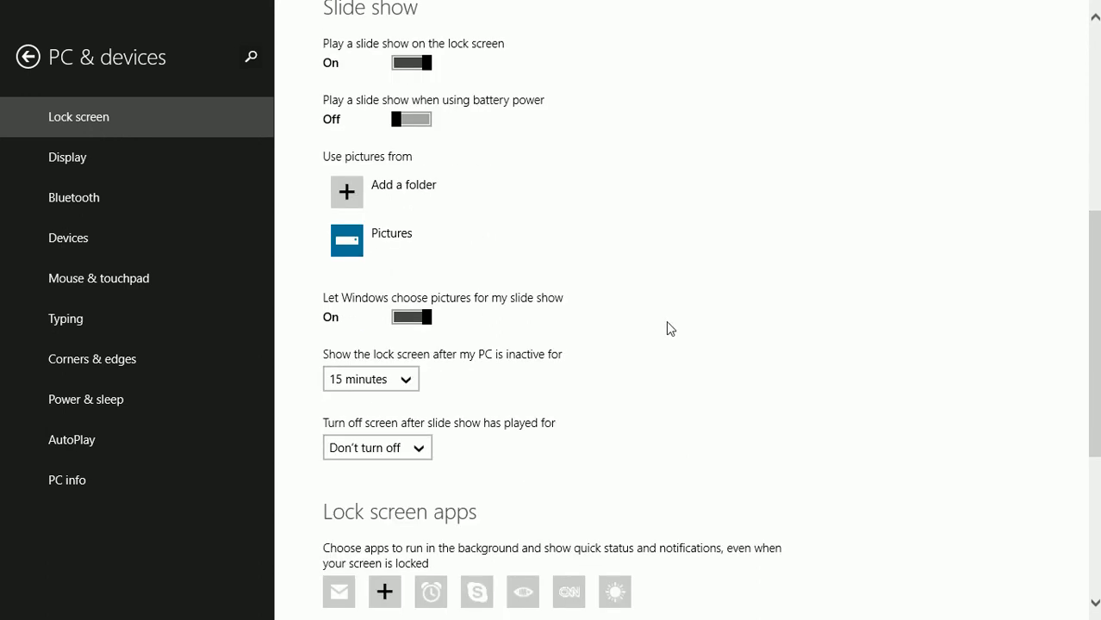
mouse_move(635, 313)
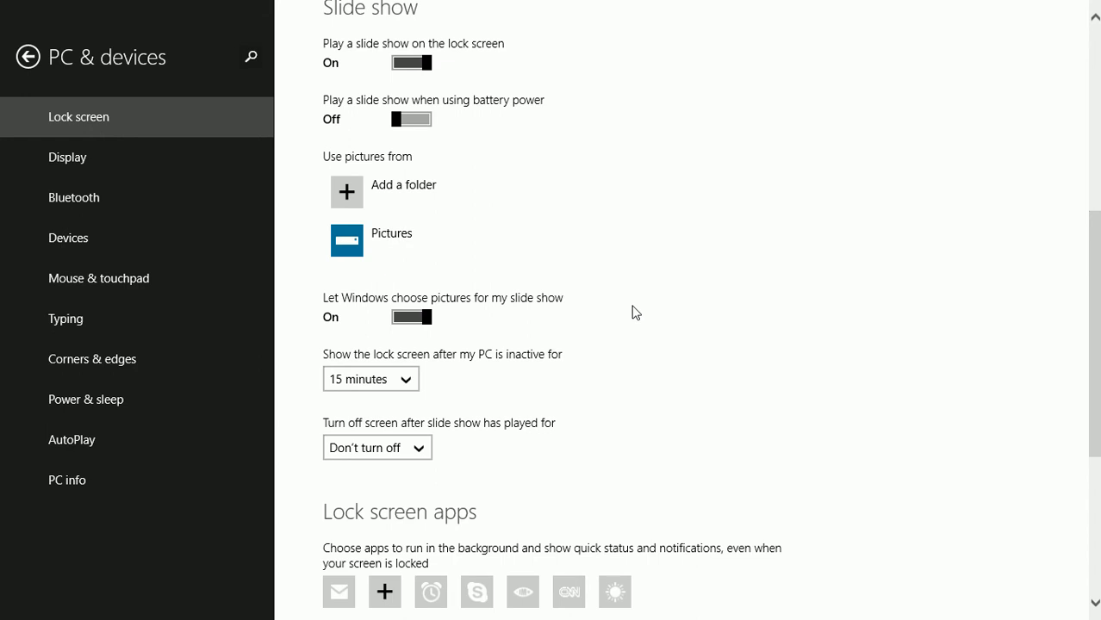
mouse_move(591, 319)
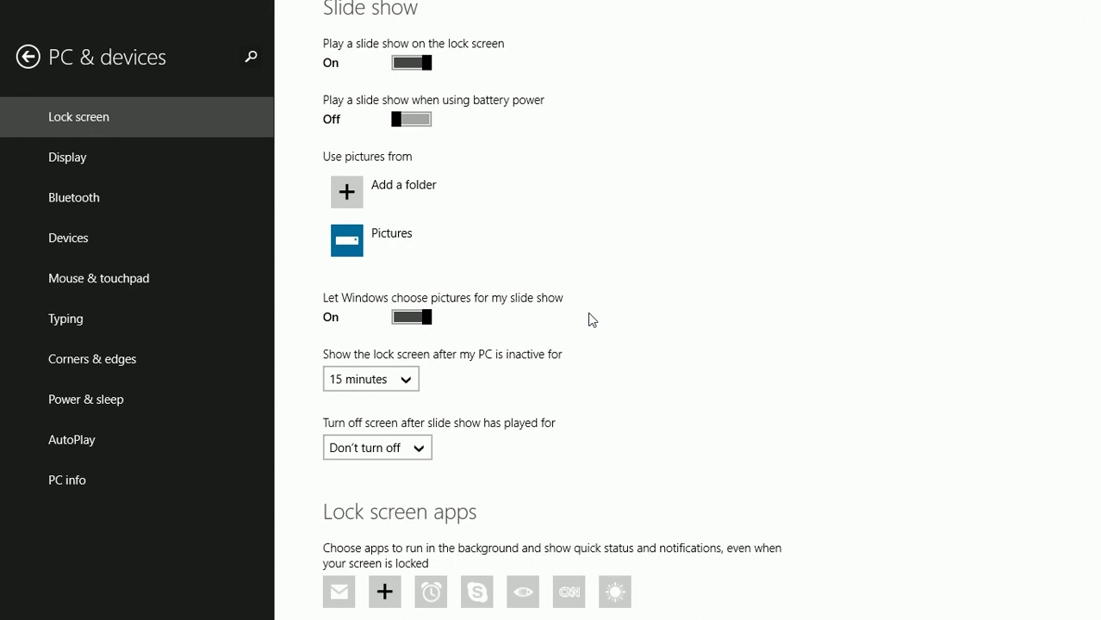
- Switch 'Let Windows choose pictures for my slide show' to Off, revealing Lock screen apps
click(411, 317)
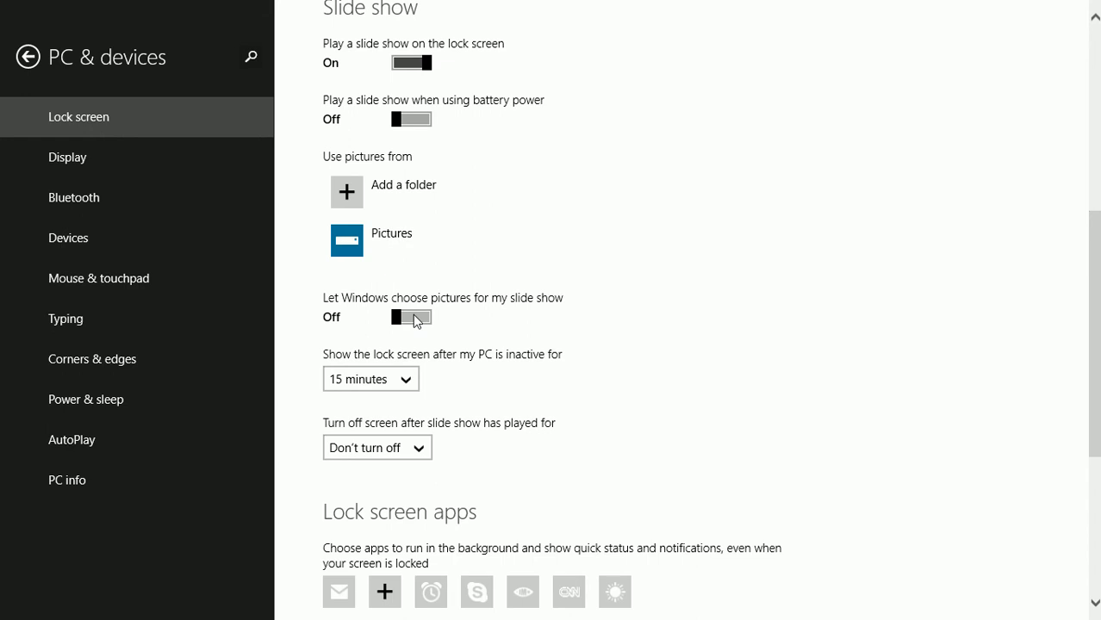
scroll(down, 3)
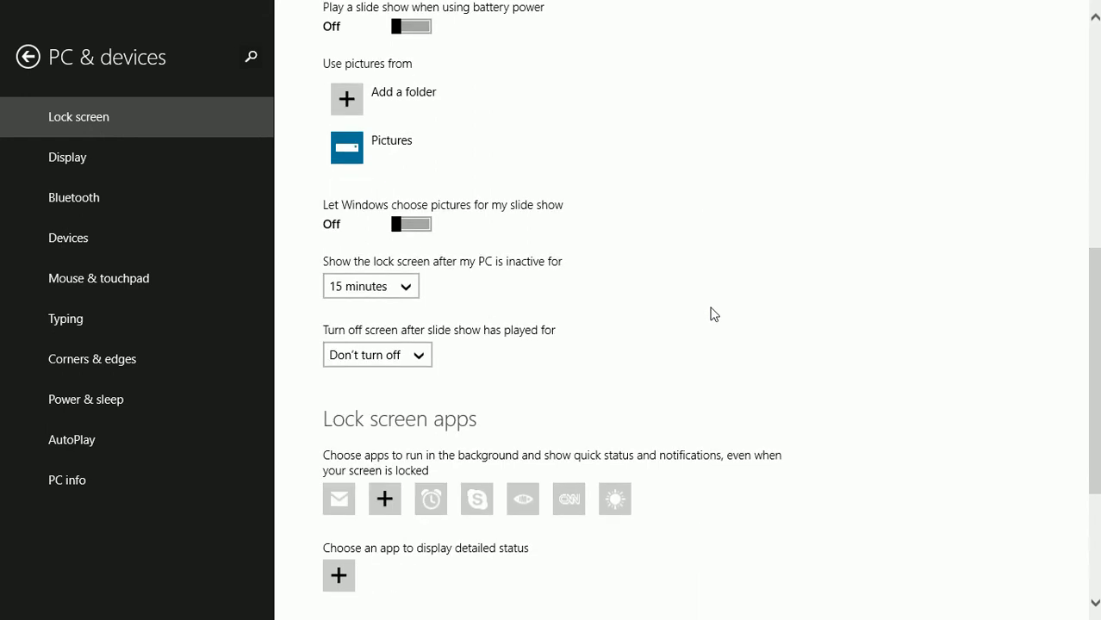
mouse_move(482, 292)
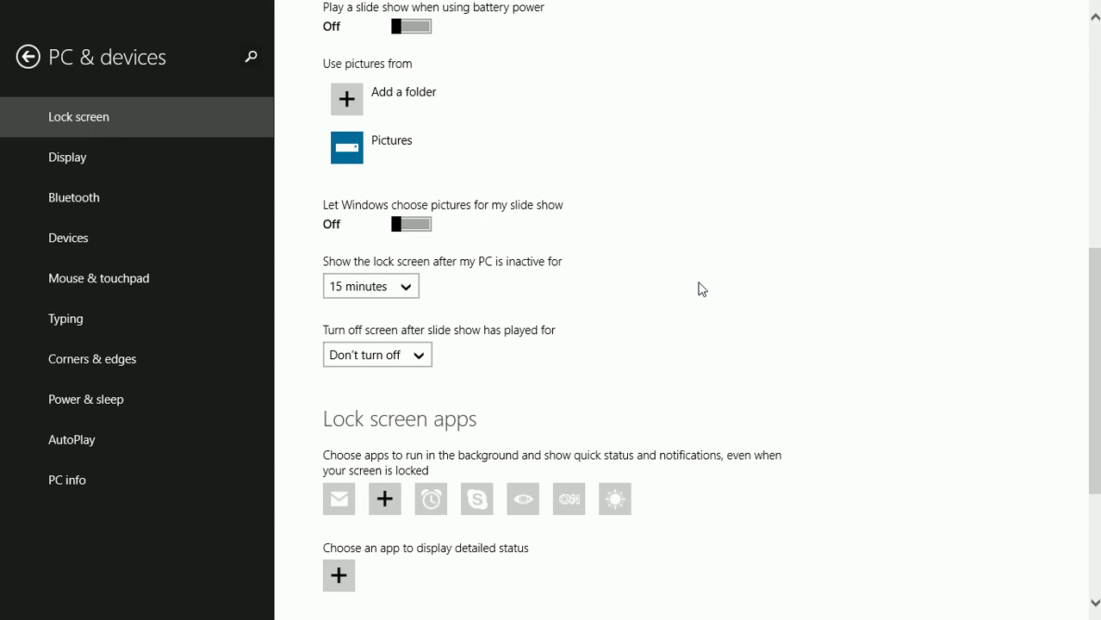
mouse_move(680, 327)
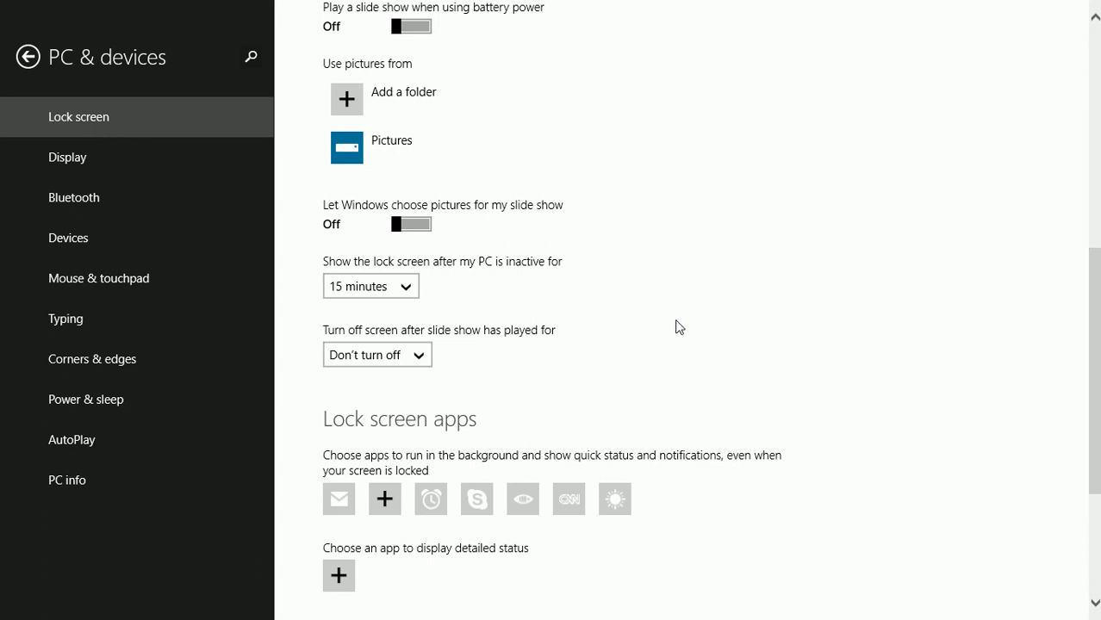
mouse_move(477, 498)
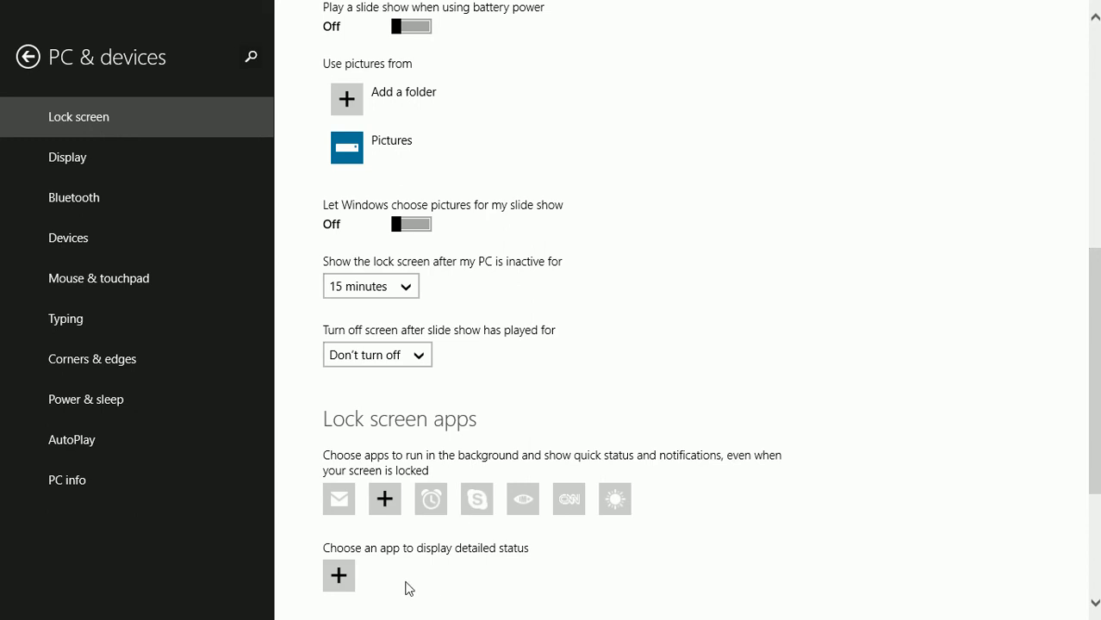
mouse_move(852, 376)
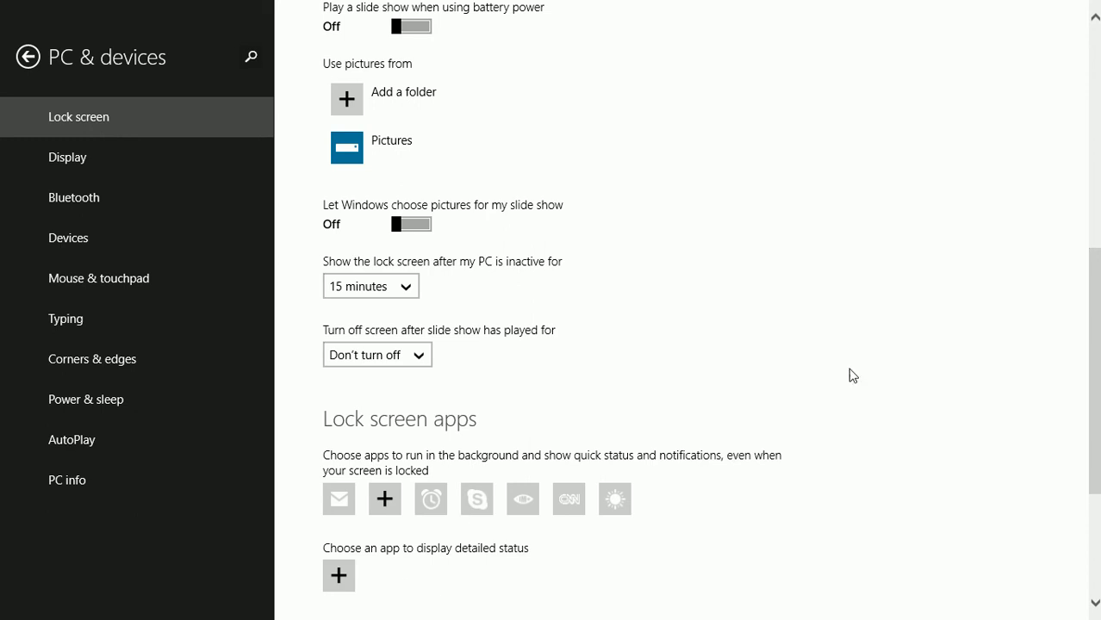